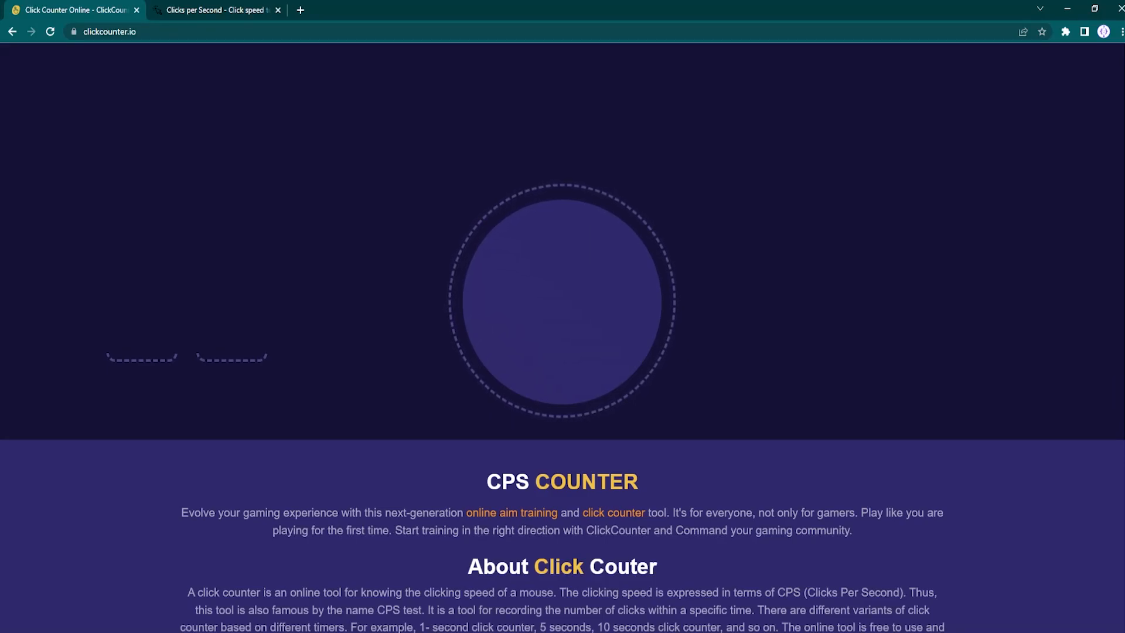
Switch from the clickcounter.io browser tab to main.py in PyCharm
left_click(561, 297)
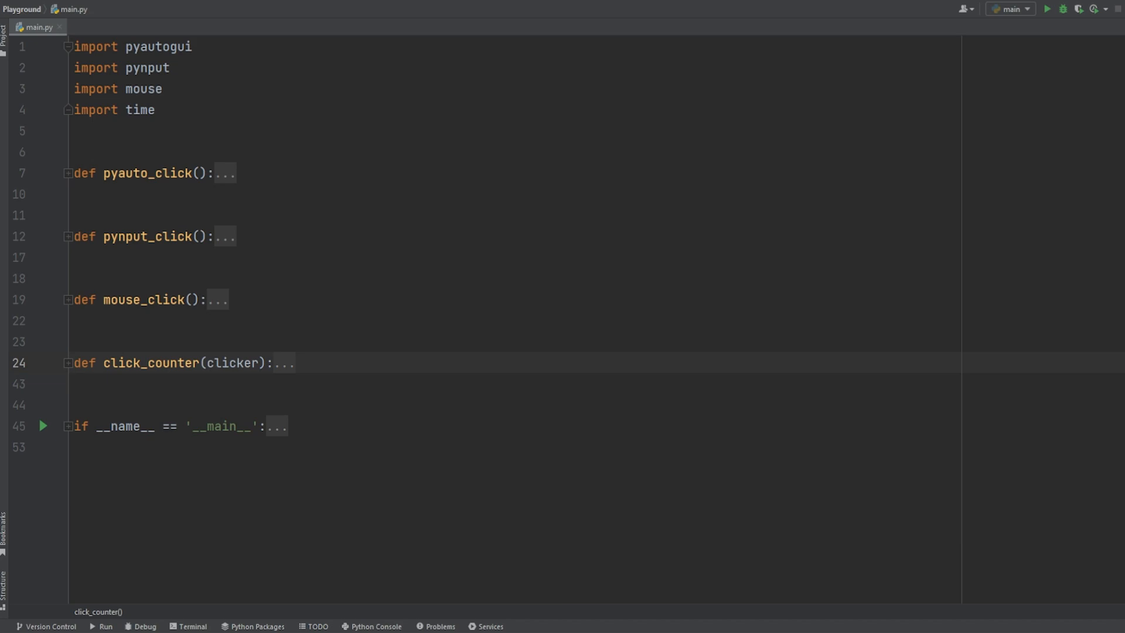
left_click(66, 173)
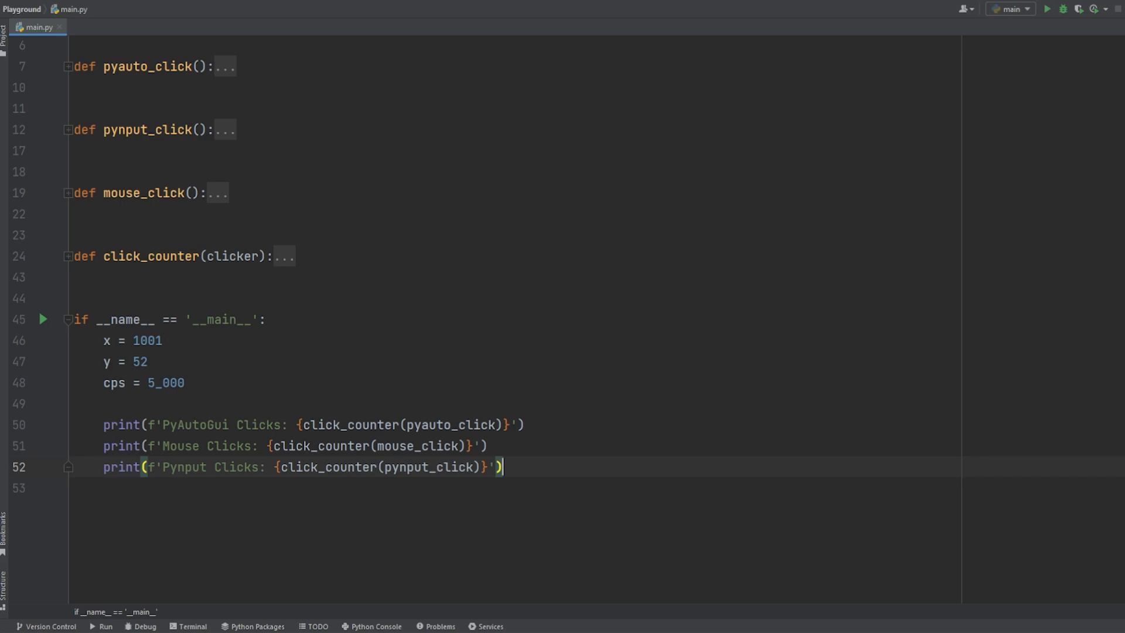
Write pynput_fast_click and mouse_fast_click, and set main's coordinates to x=917, y=43
left_click(1048, 8)
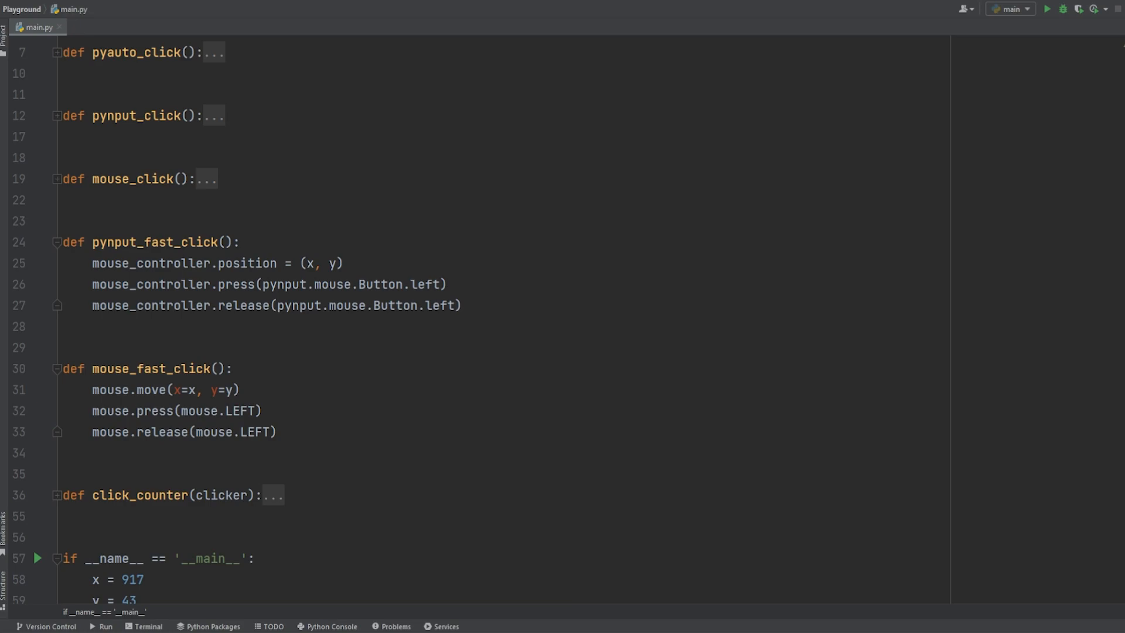
Set pyautogui.PAUSE to 0 and run main.py: PyAutoGui 3461, Mouse Fast 4261, Pynput Fast 4422
scroll("down", 3)
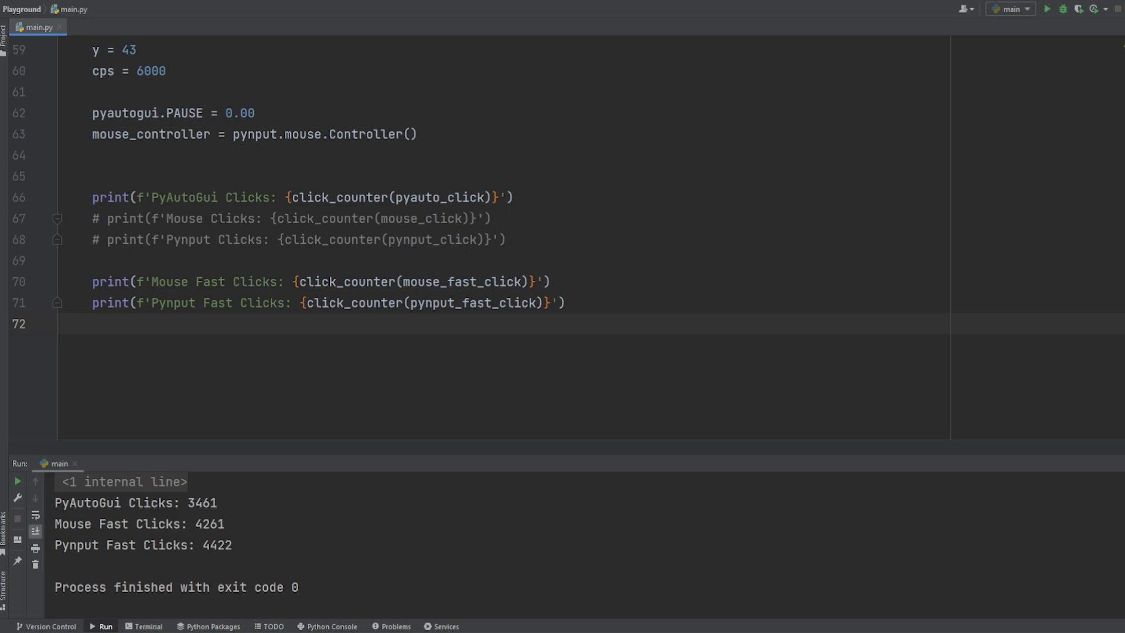
Bring up the clickcounter.io 1-second test page beside the Mouse Position Tracker
left_click(63, 323)
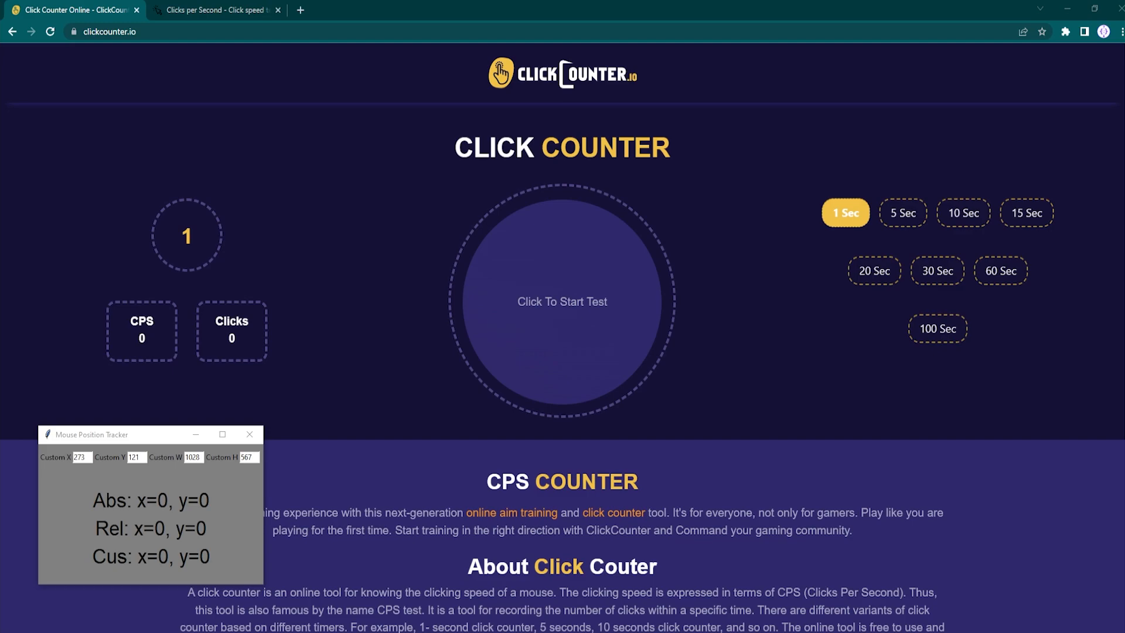
mouse_move(618, 358)
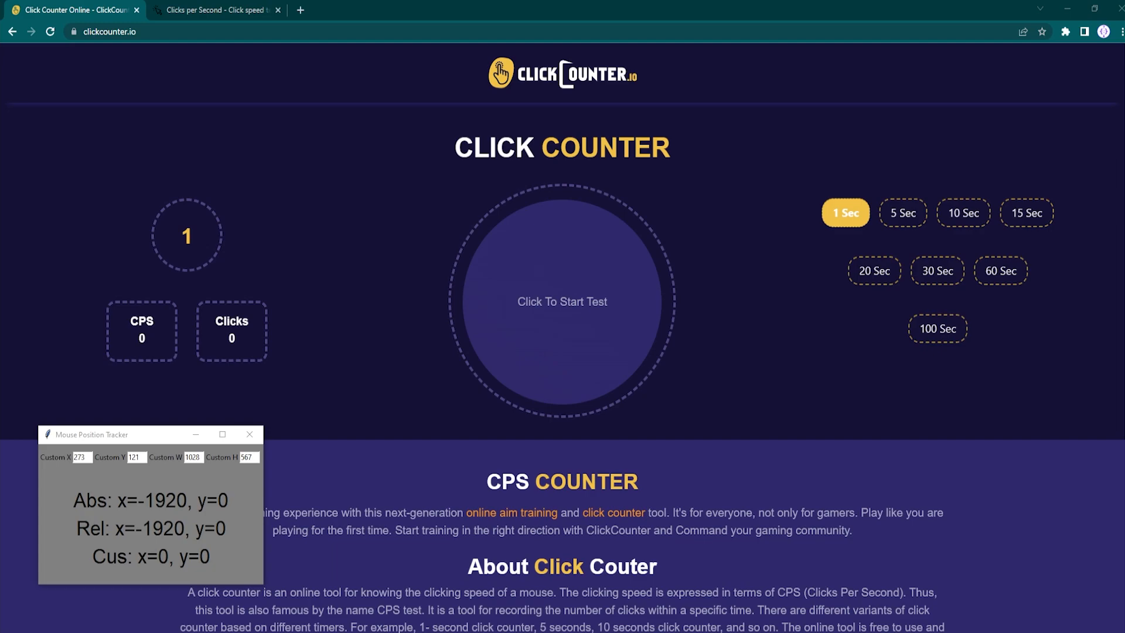
mouse_move(195, 268)
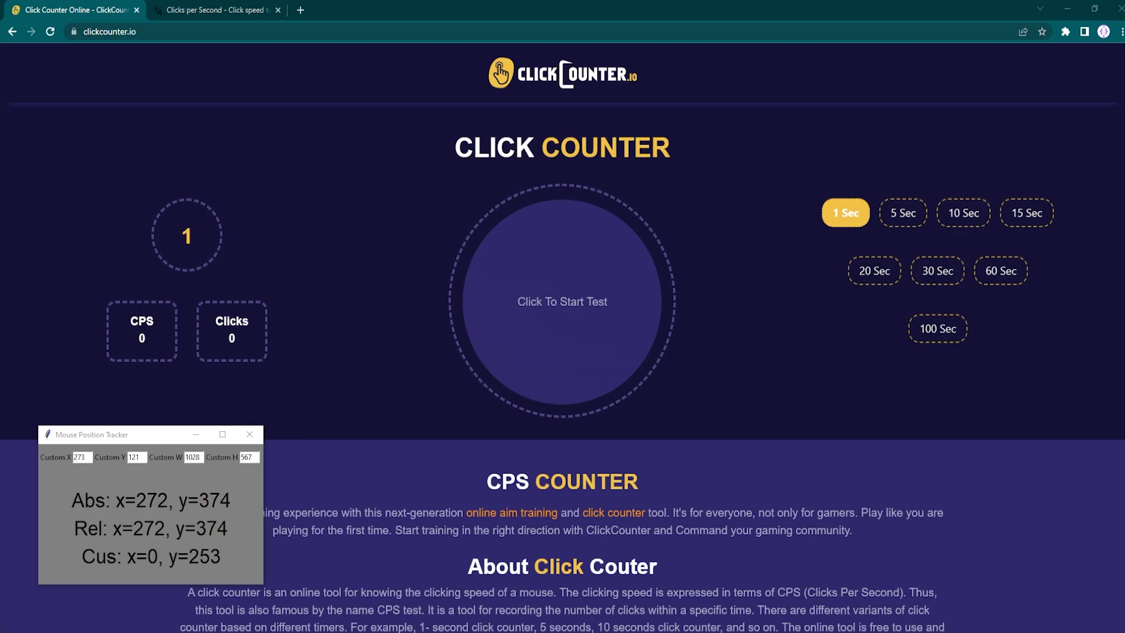
Run the ClickCounter.io 1-second test twice, closing the 100 CPS and 1000 CPS popups
left_click(545, 256)
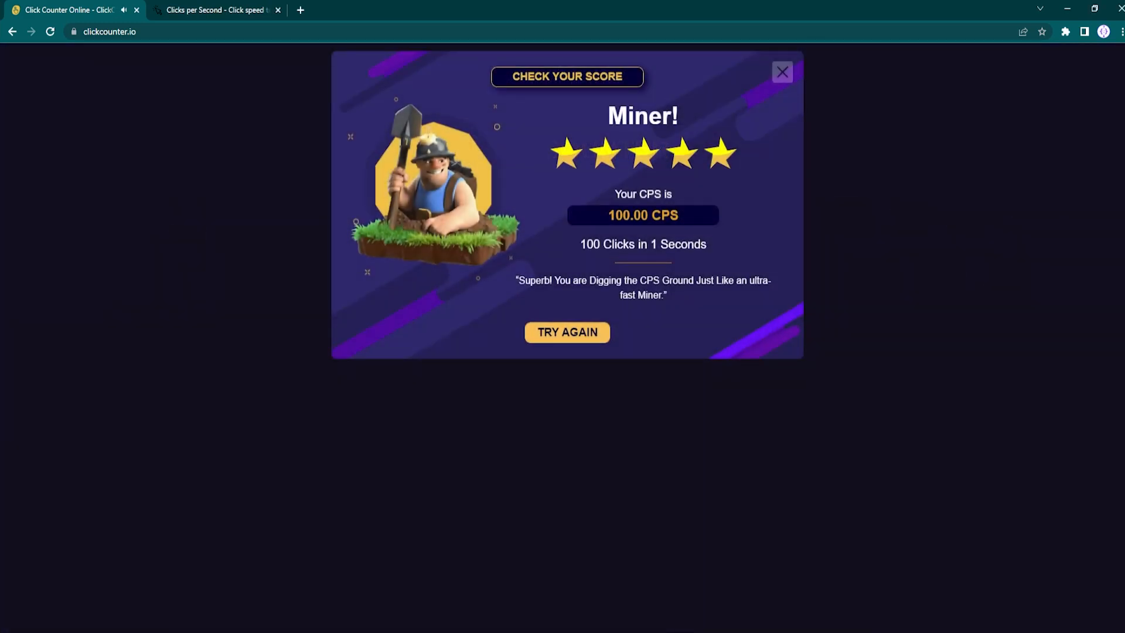
left_click(780, 71)
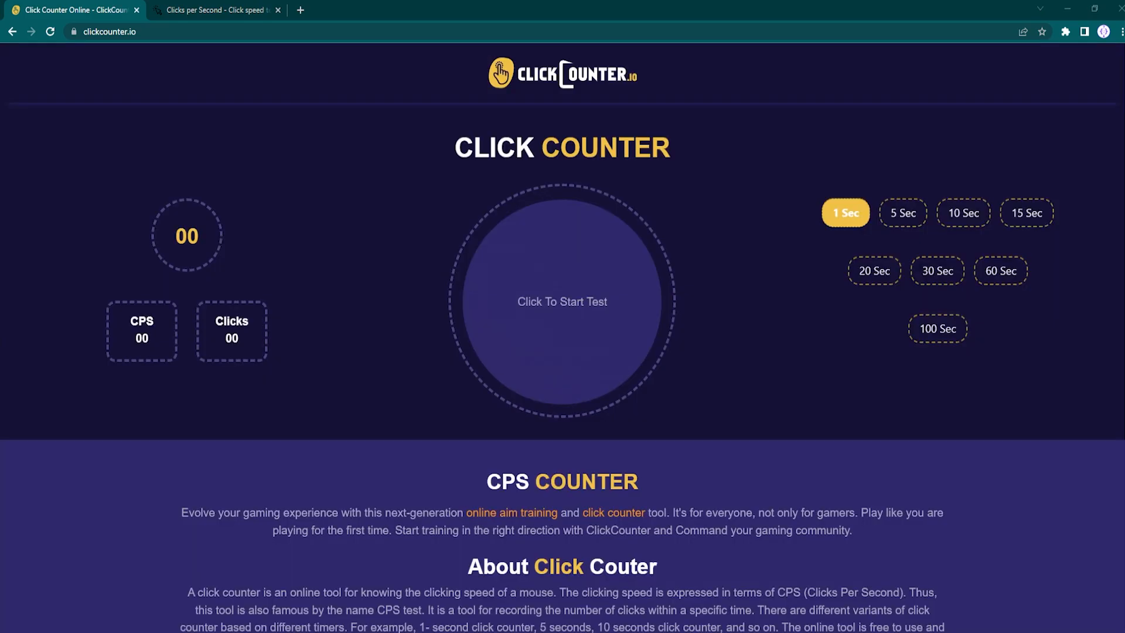
left_click(562, 301)
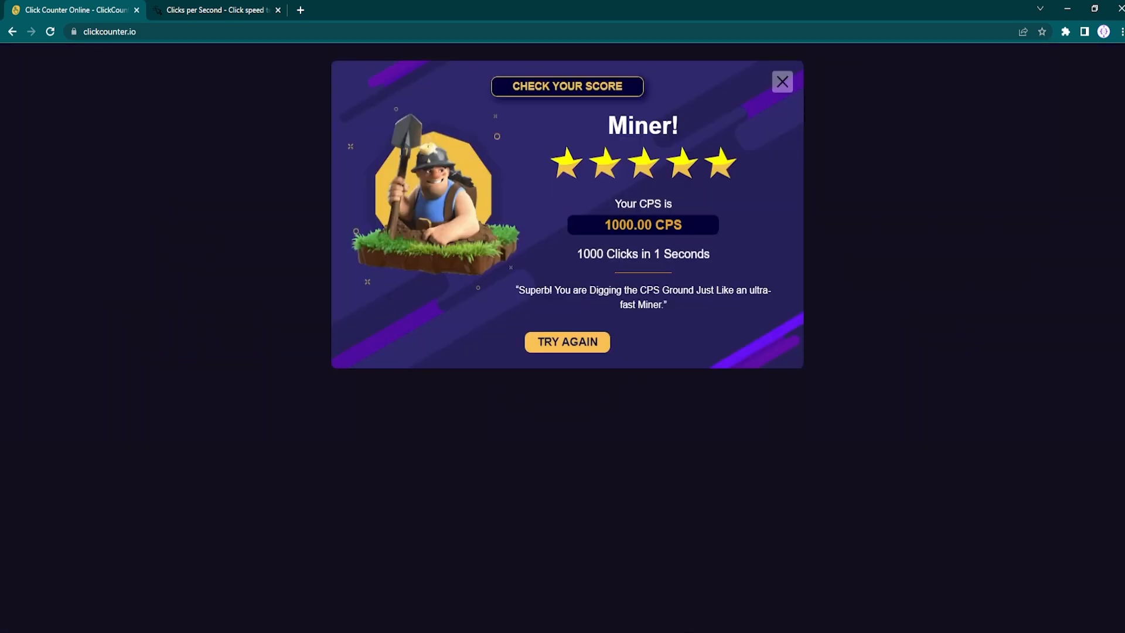
left_click(781, 81)
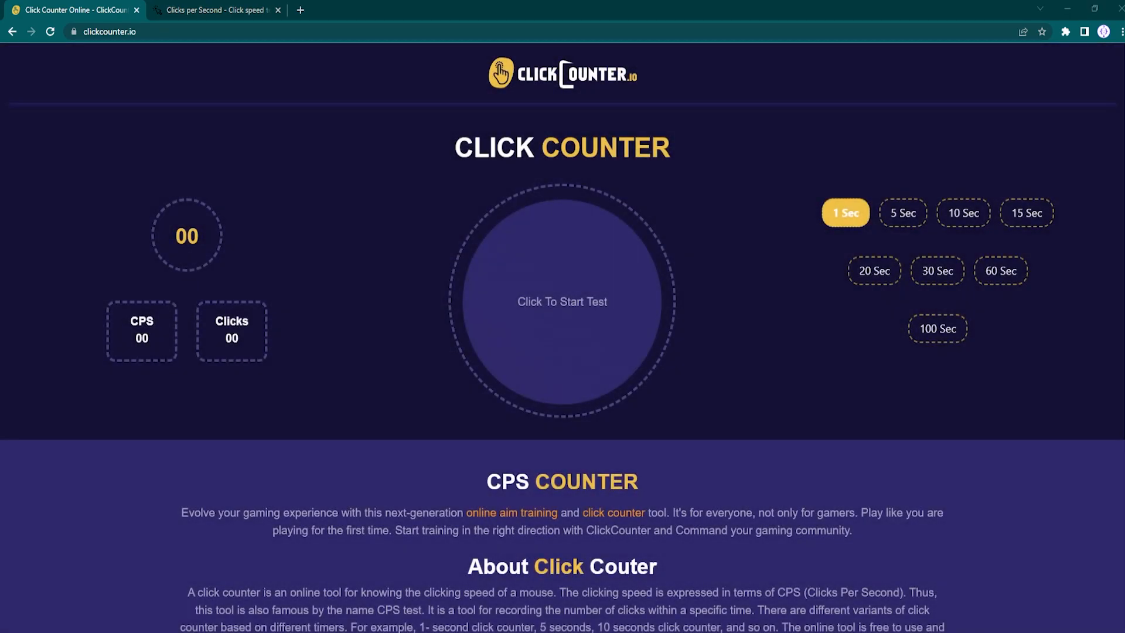
Start a third ClickCounter.io test, then switch to the clickspeedtest.com tab
left_click(562, 301)
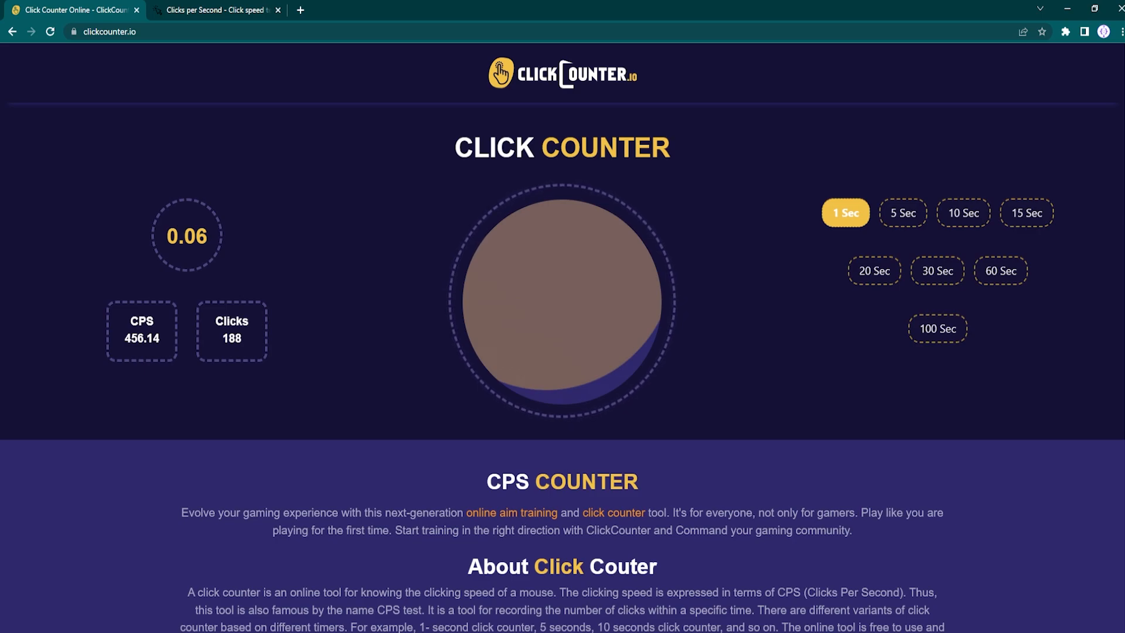
left_click(561, 298)
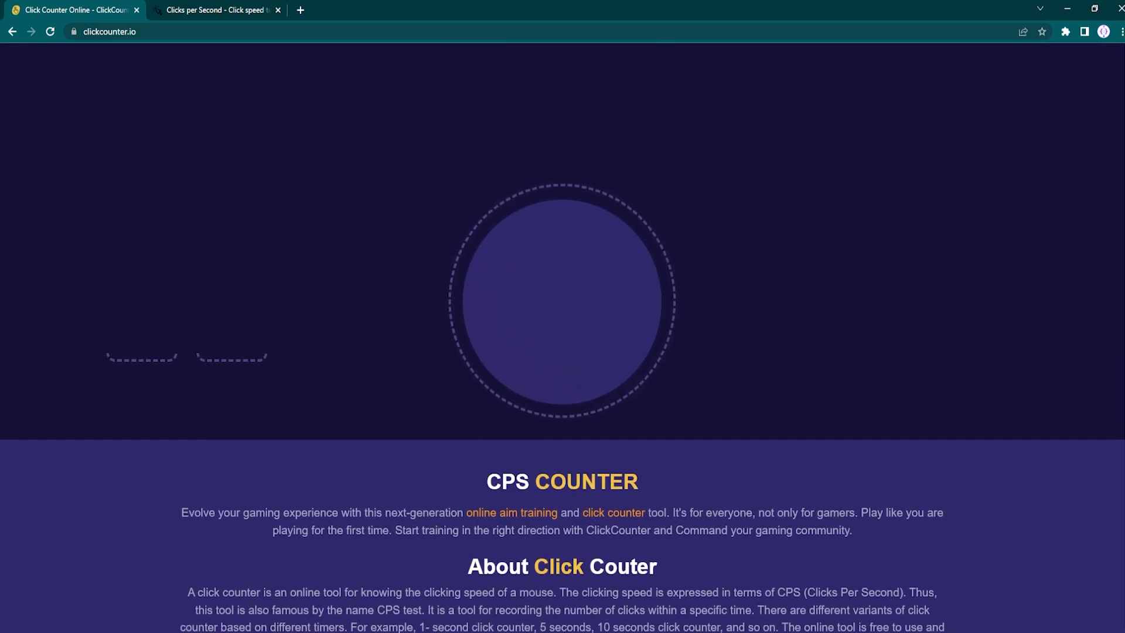
left_click(561, 295)
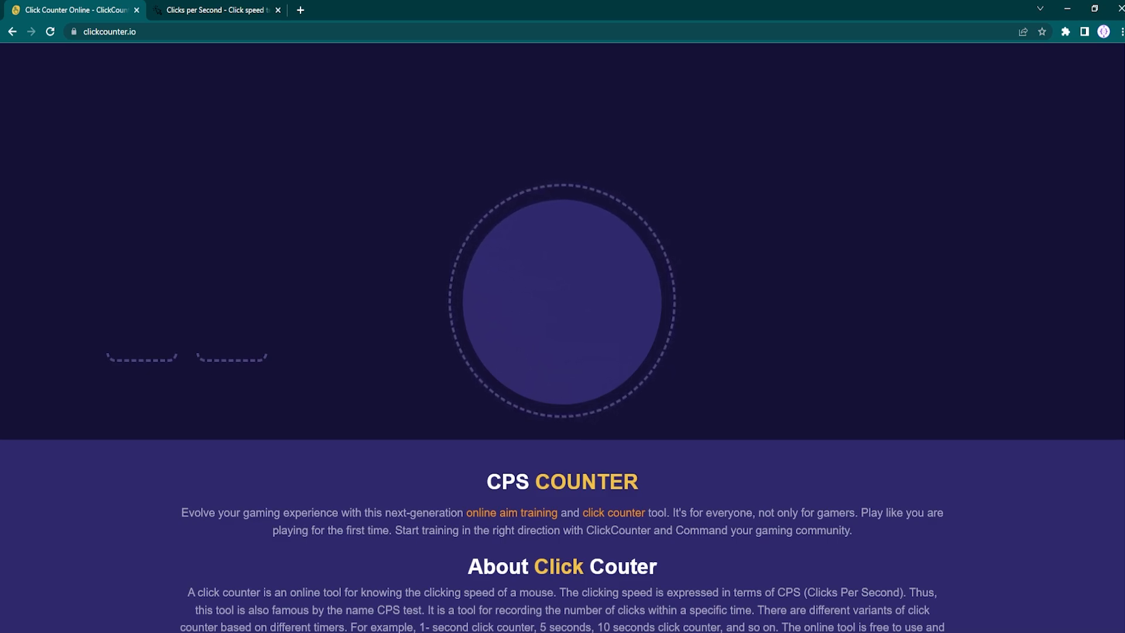
left_click(214, 10)
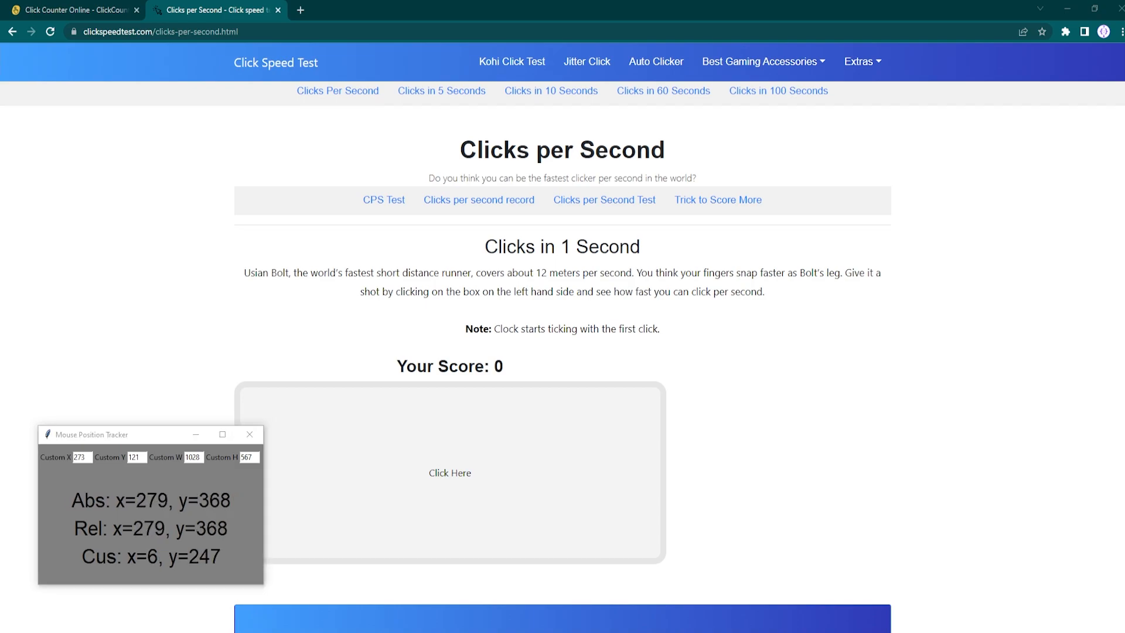
Run the Click Here box three times, closing the 1000, 4009 and 3757 CPS results
left_click(450, 472)
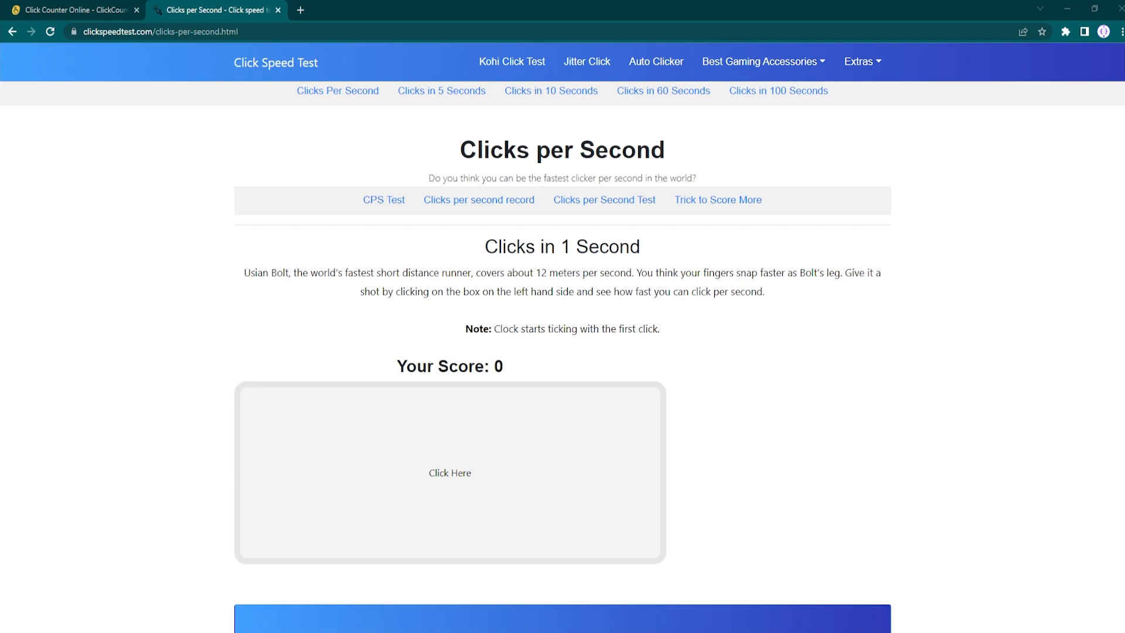
left_click(450, 472)
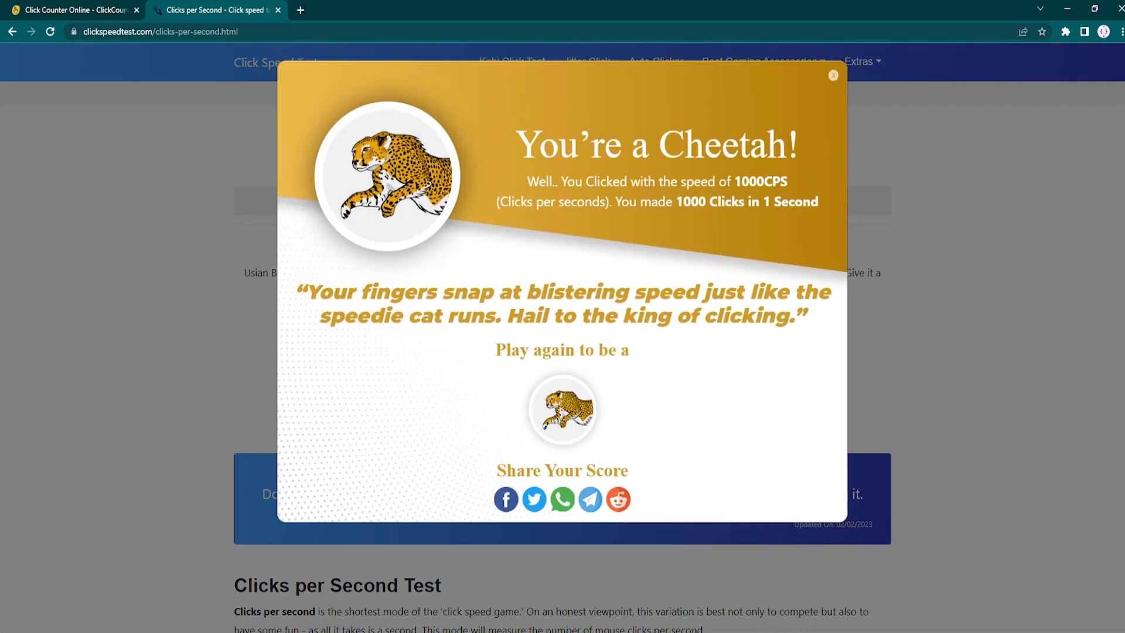
left_click(832, 74)
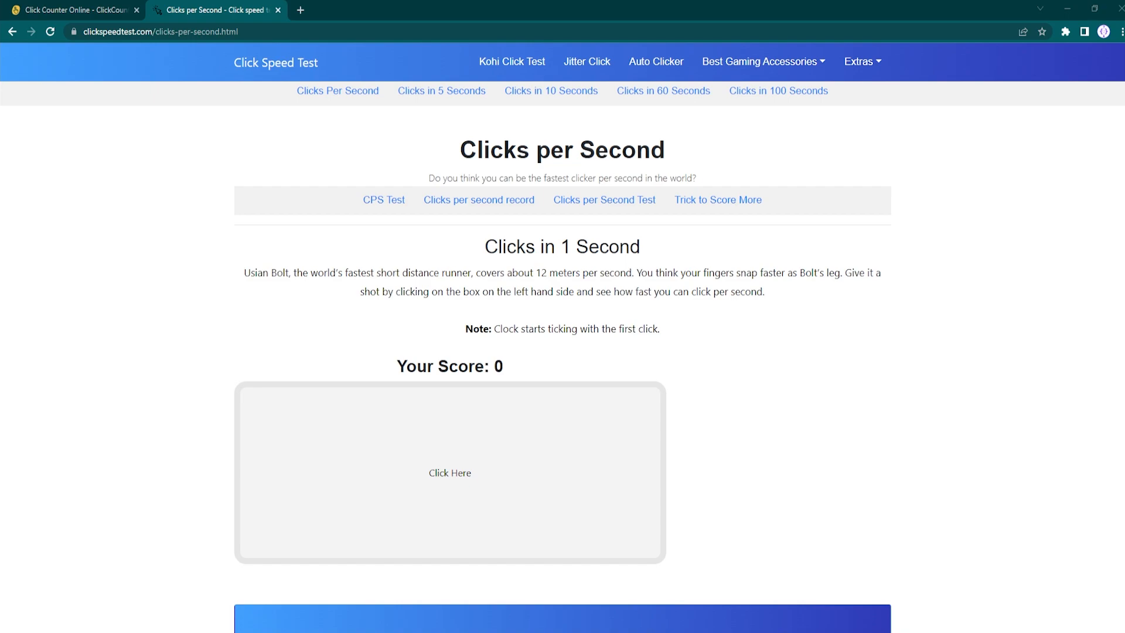
left_click(449, 472)
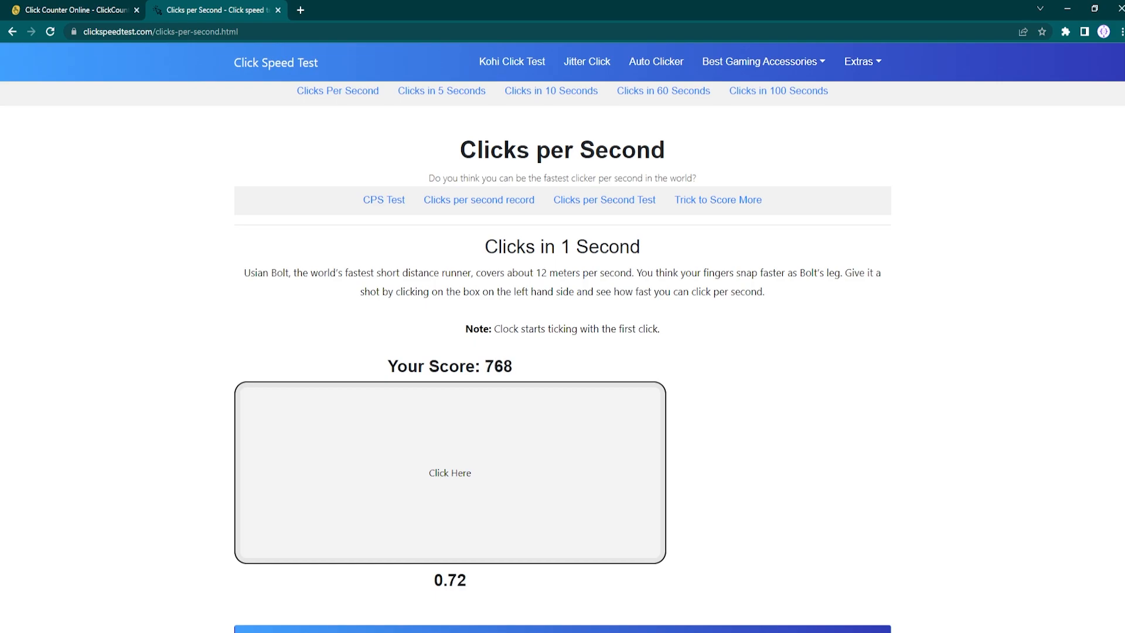
left_click(450, 473)
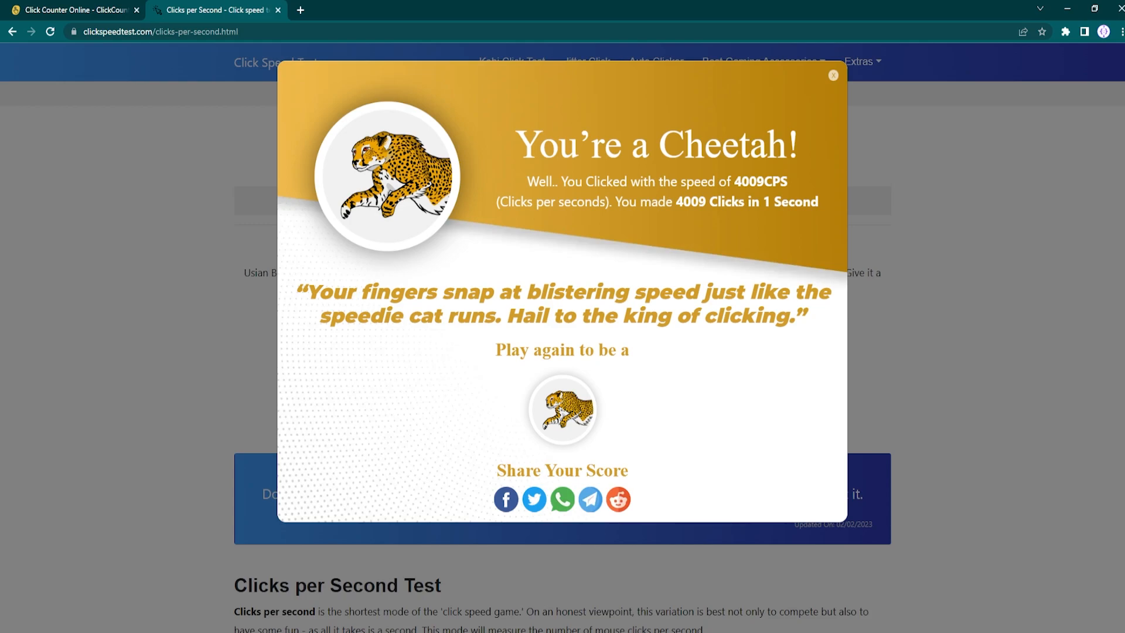
left_click(831, 75)
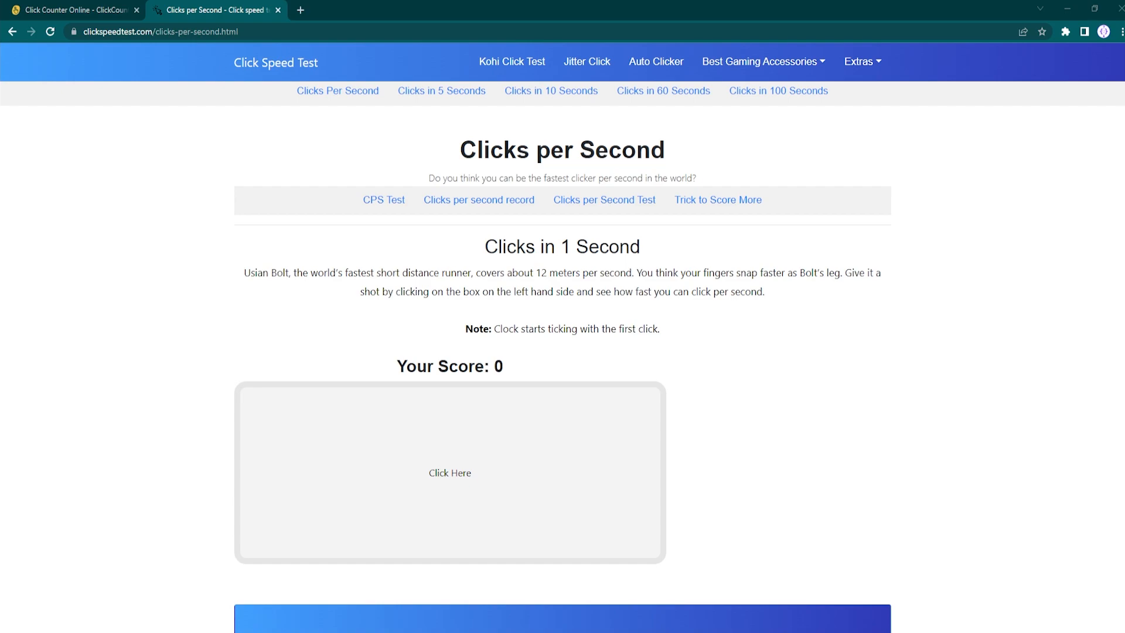
left_click(449, 472)
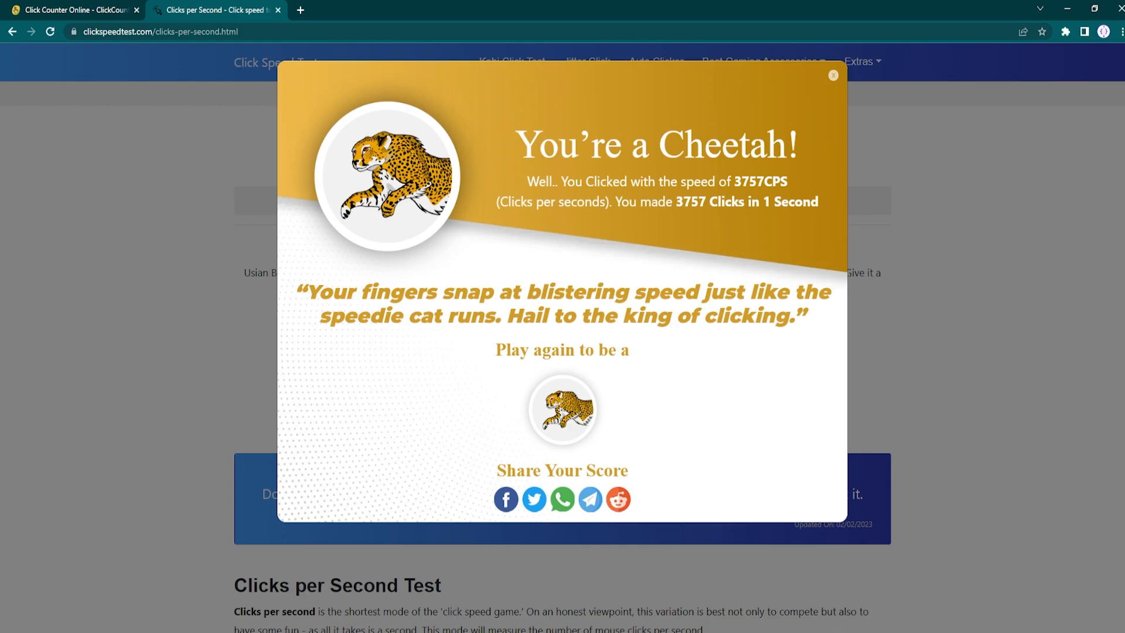
left_click(832, 75)
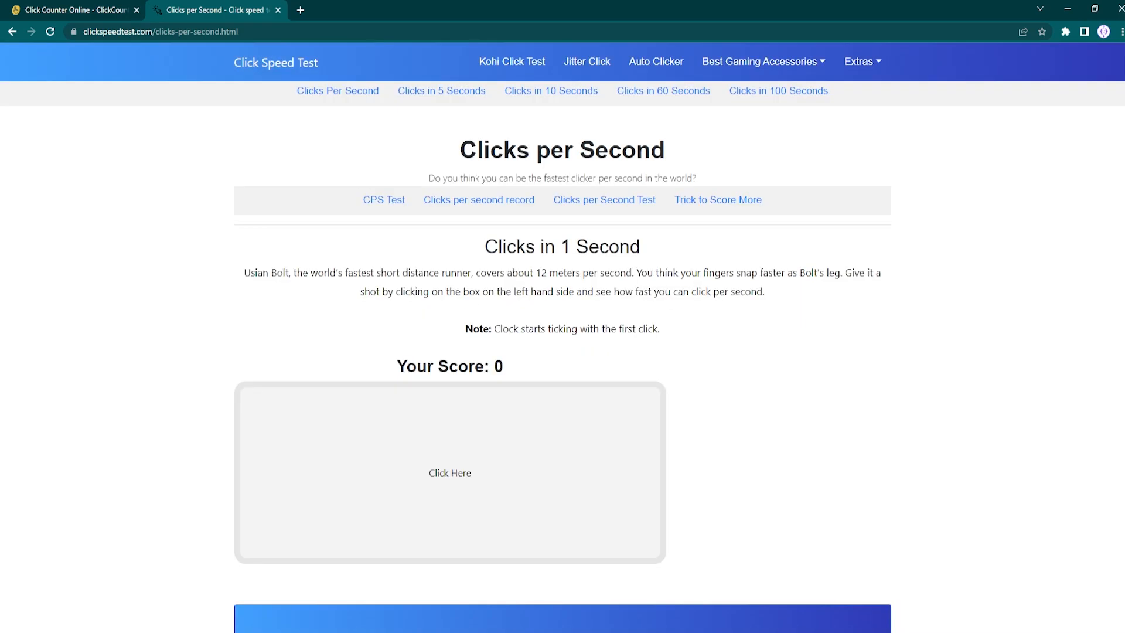